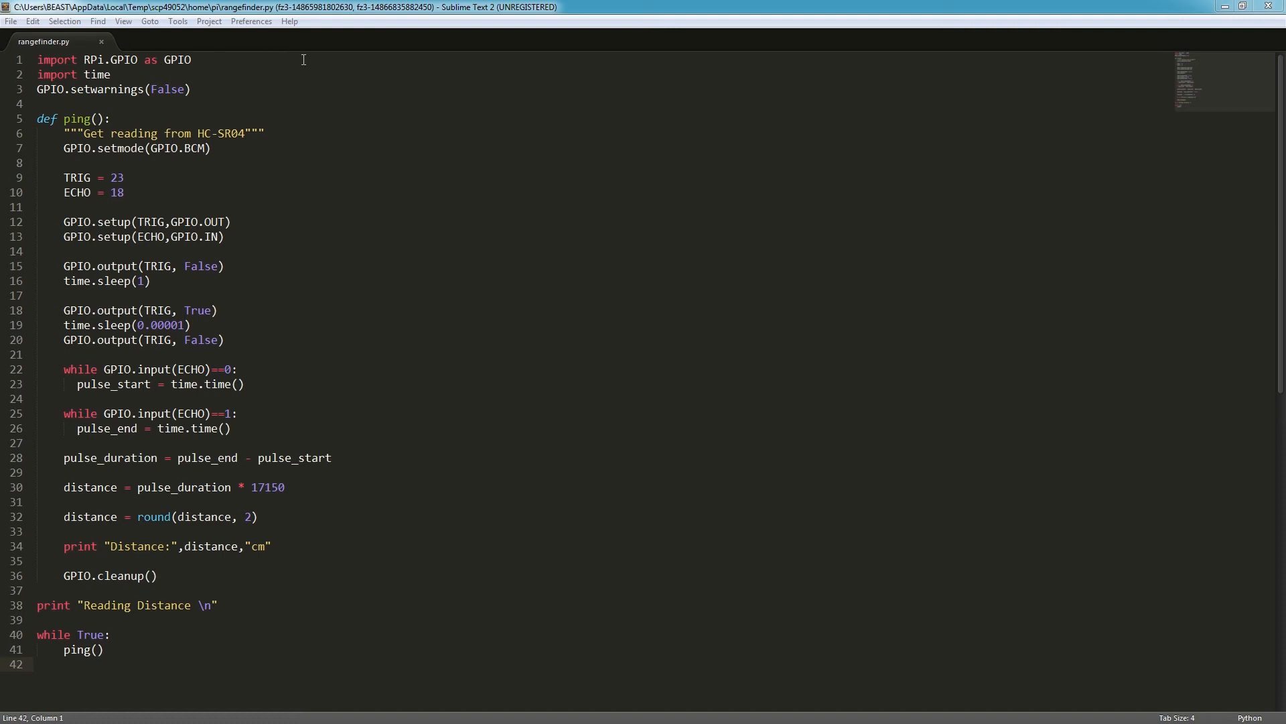
pyautogui.moveTo(212, 101)
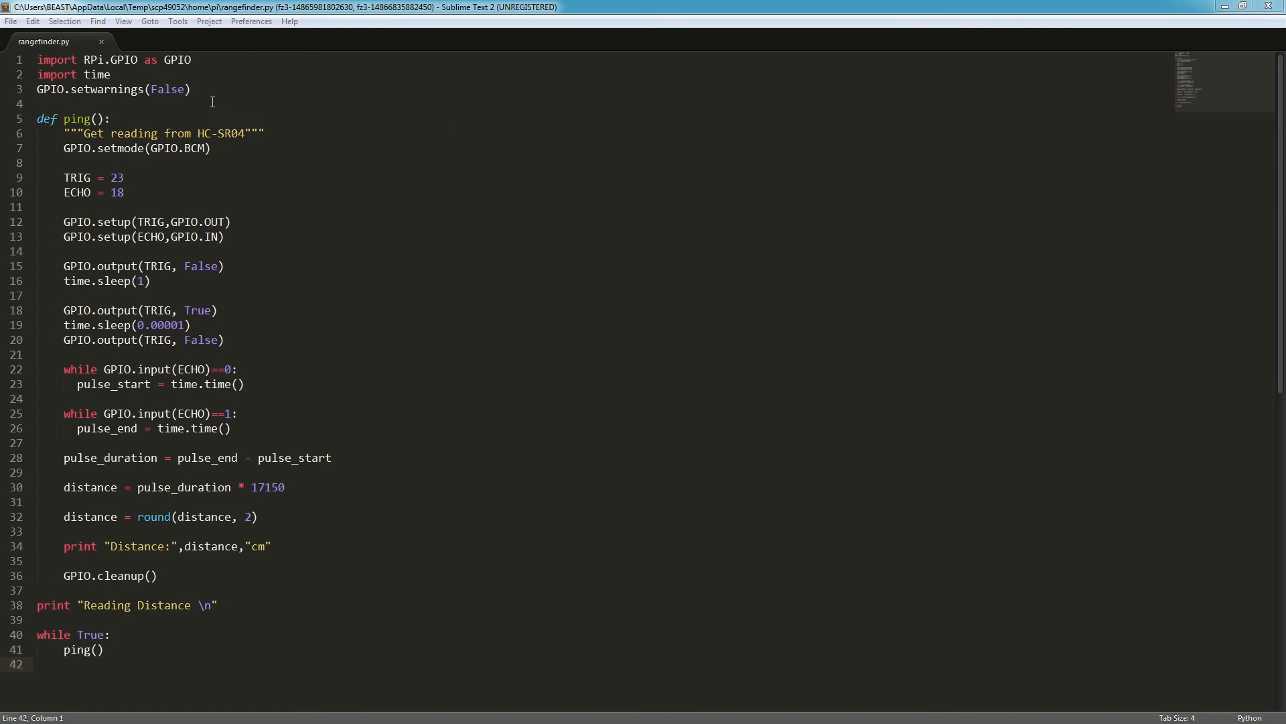
pyautogui.moveTo(246, 88)
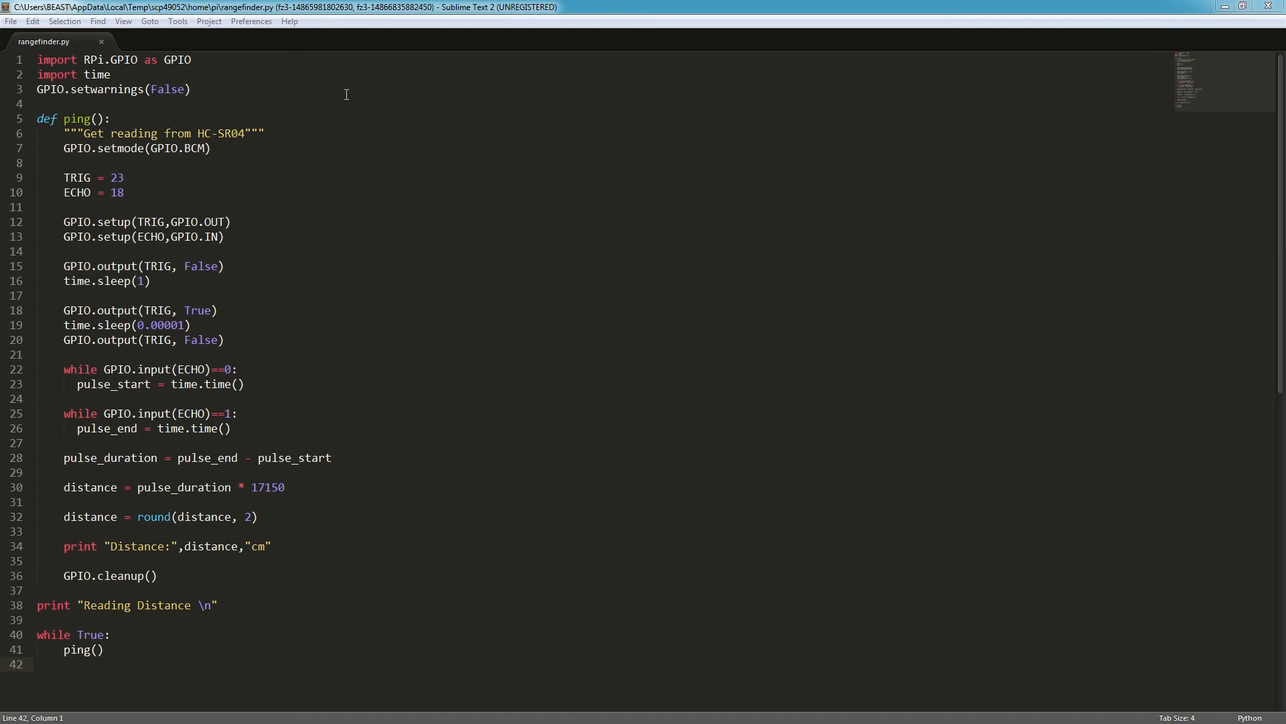
pyautogui.moveTo(352, 117)
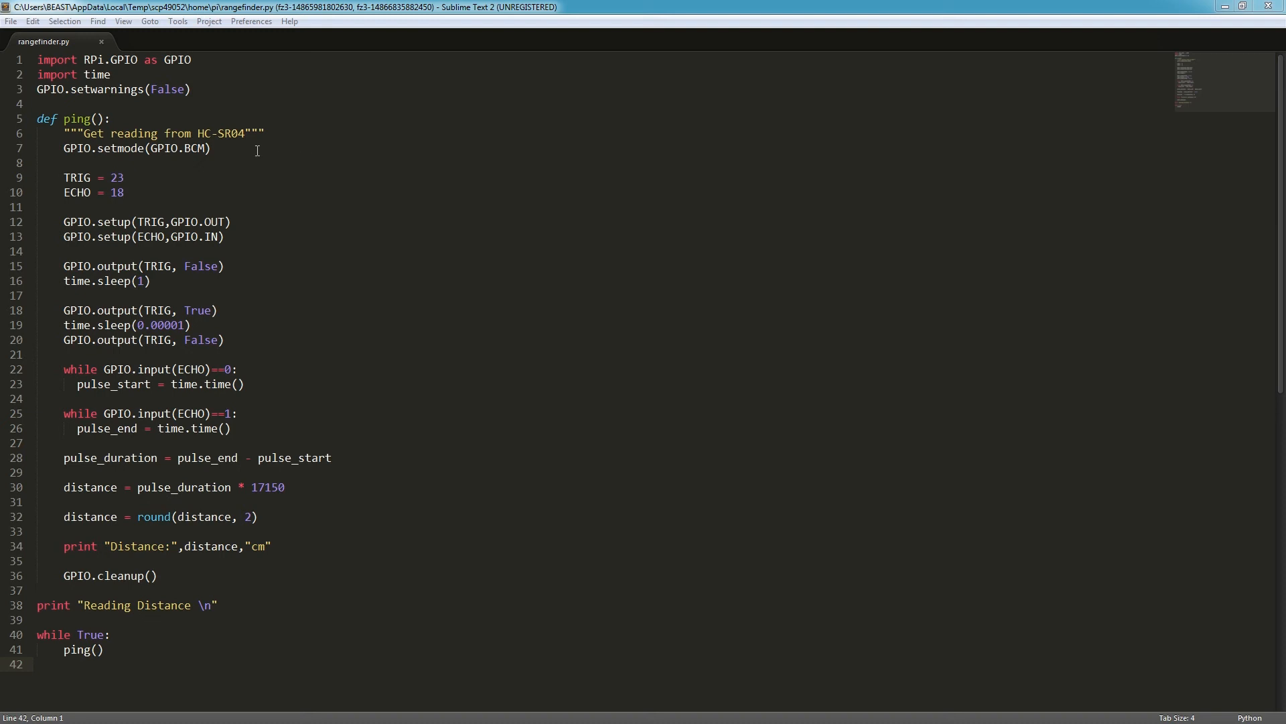
pyautogui.moveTo(229, 150)
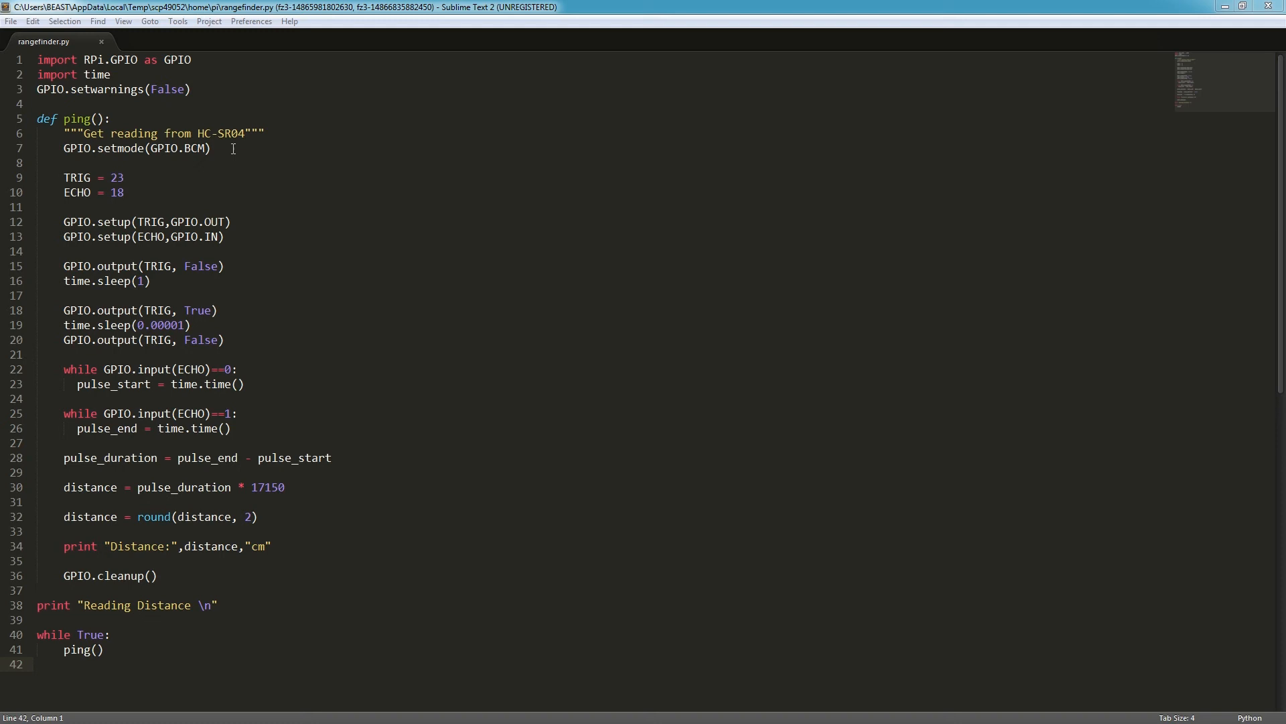
pyautogui.moveTo(151, 178)
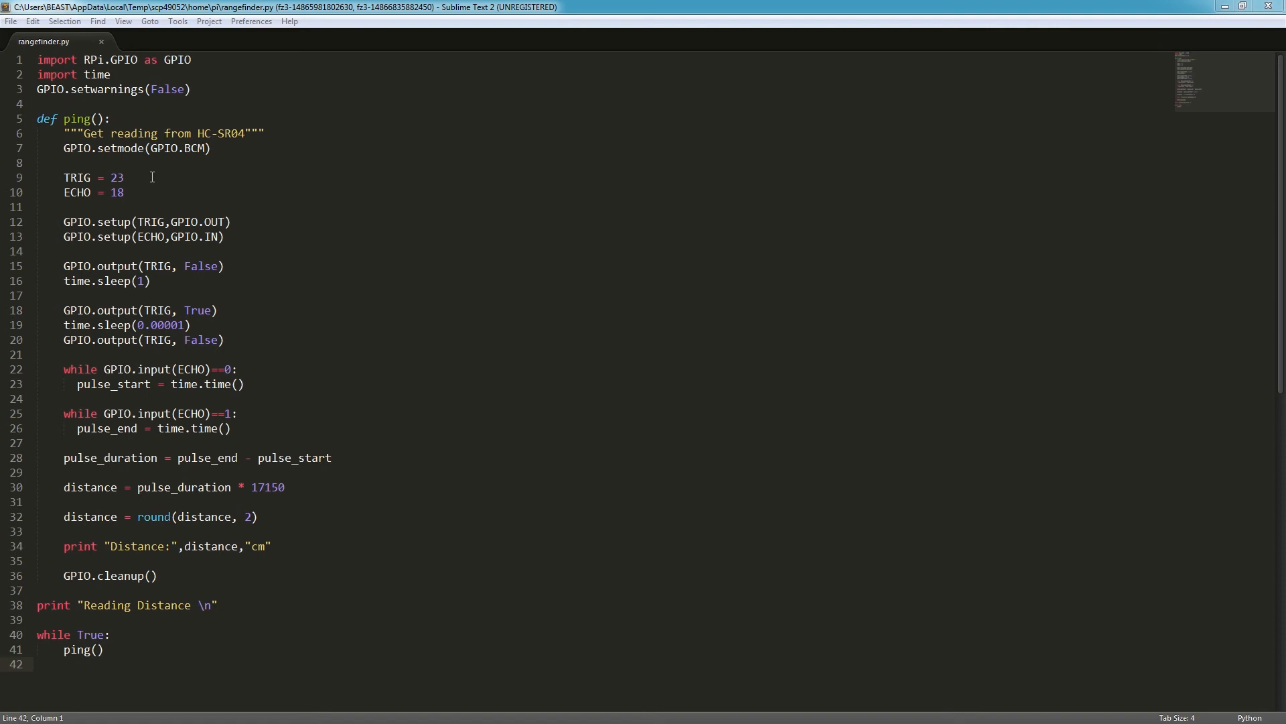
pyautogui.moveTo(152, 192)
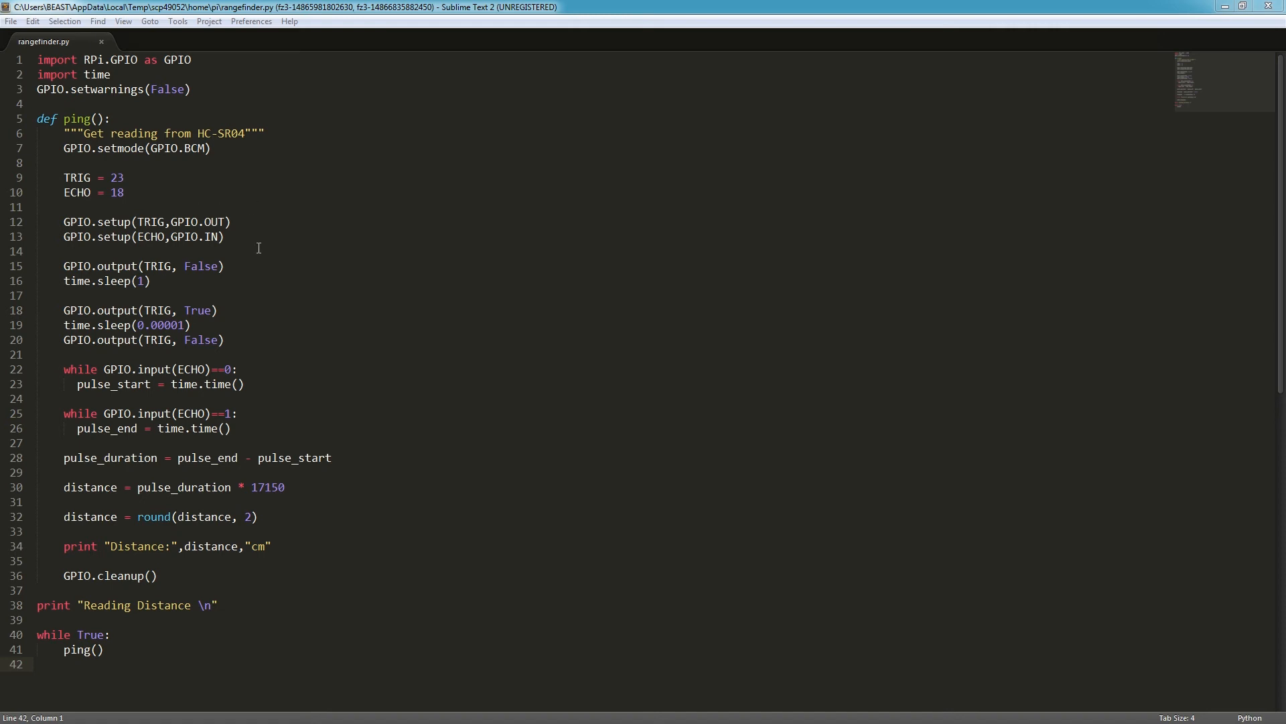
pyautogui.moveTo(257, 270)
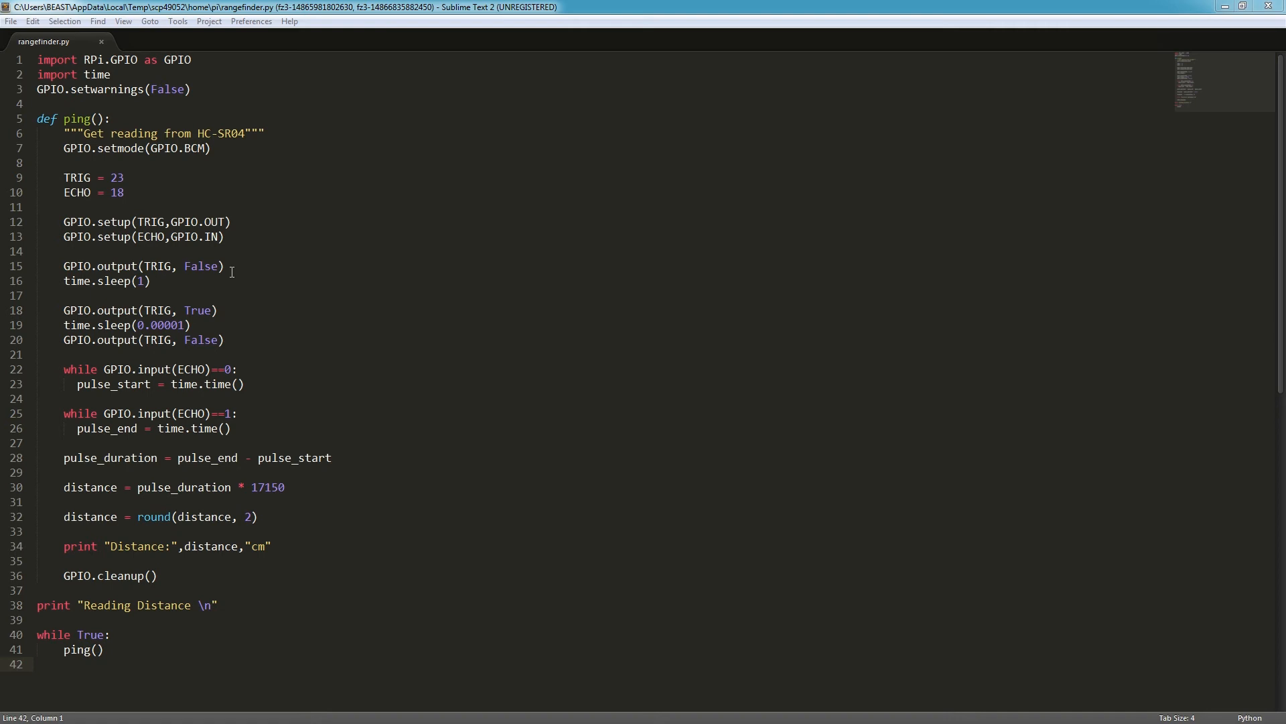
pyautogui.moveTo(221, 279)
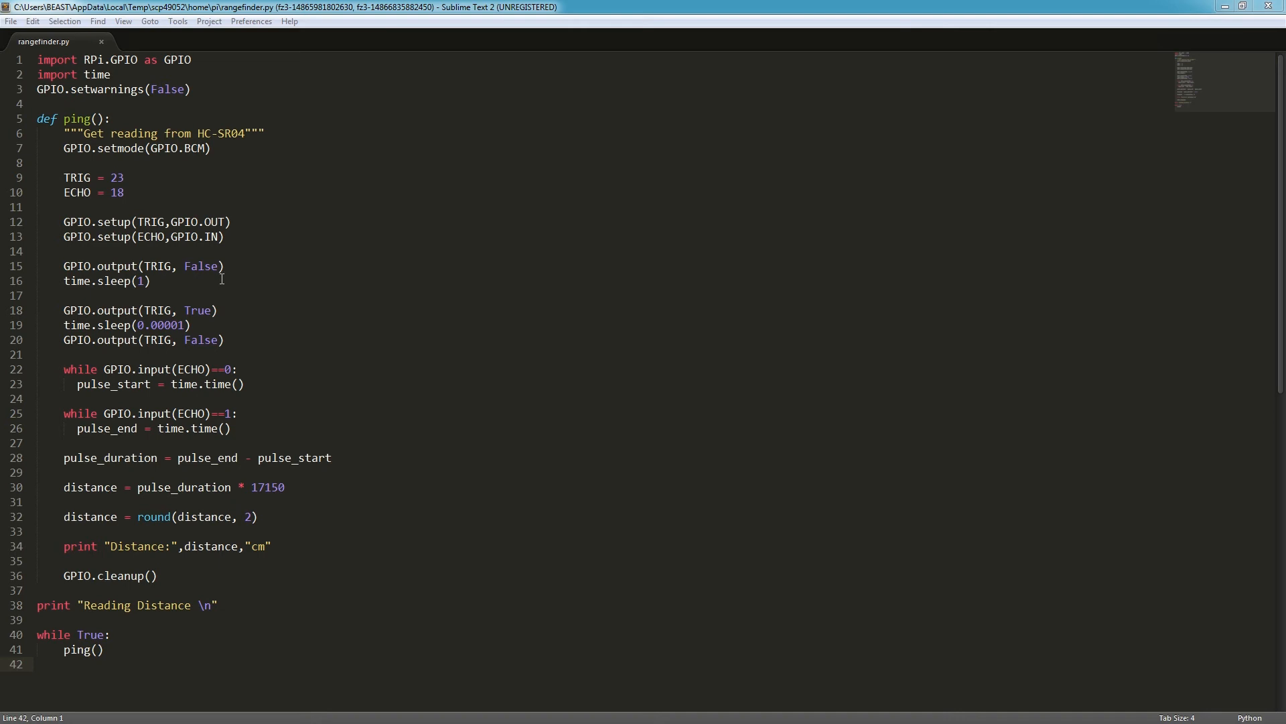
pyautogui.moveTo(238, 309)
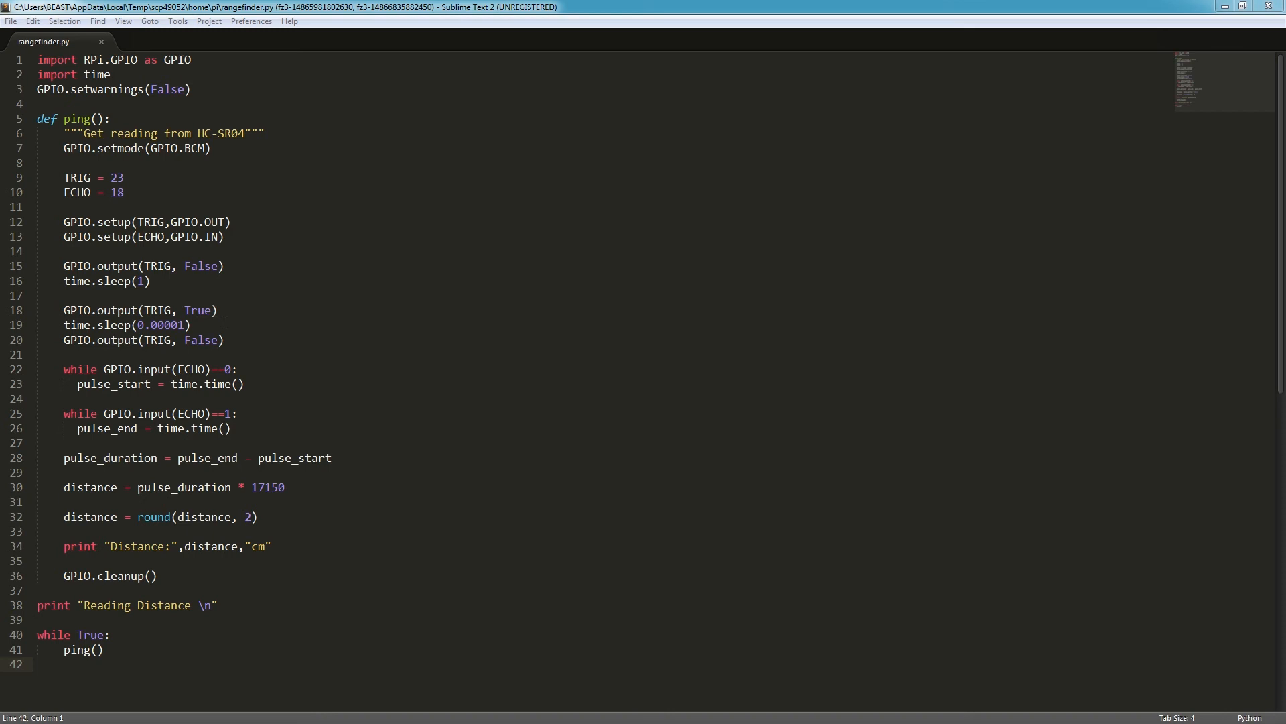
pyautogui.moveTo(244, 338)
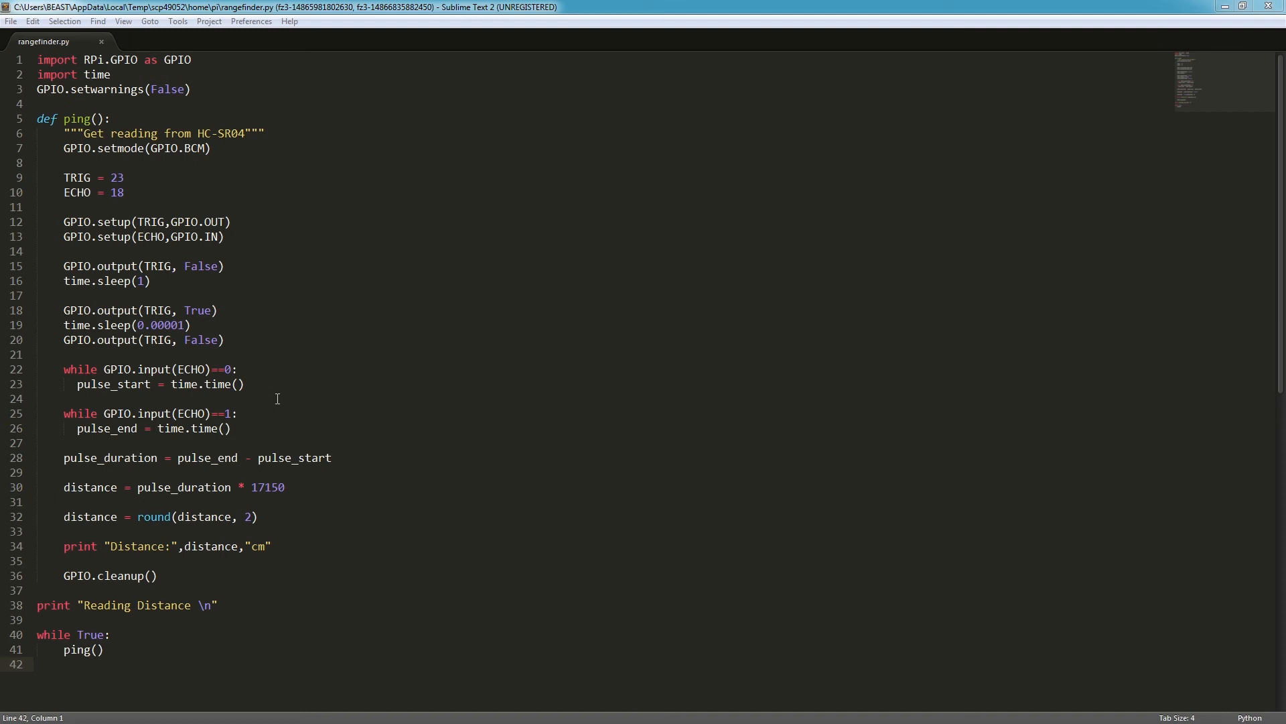
pyautogui.moveTo(305, 491)
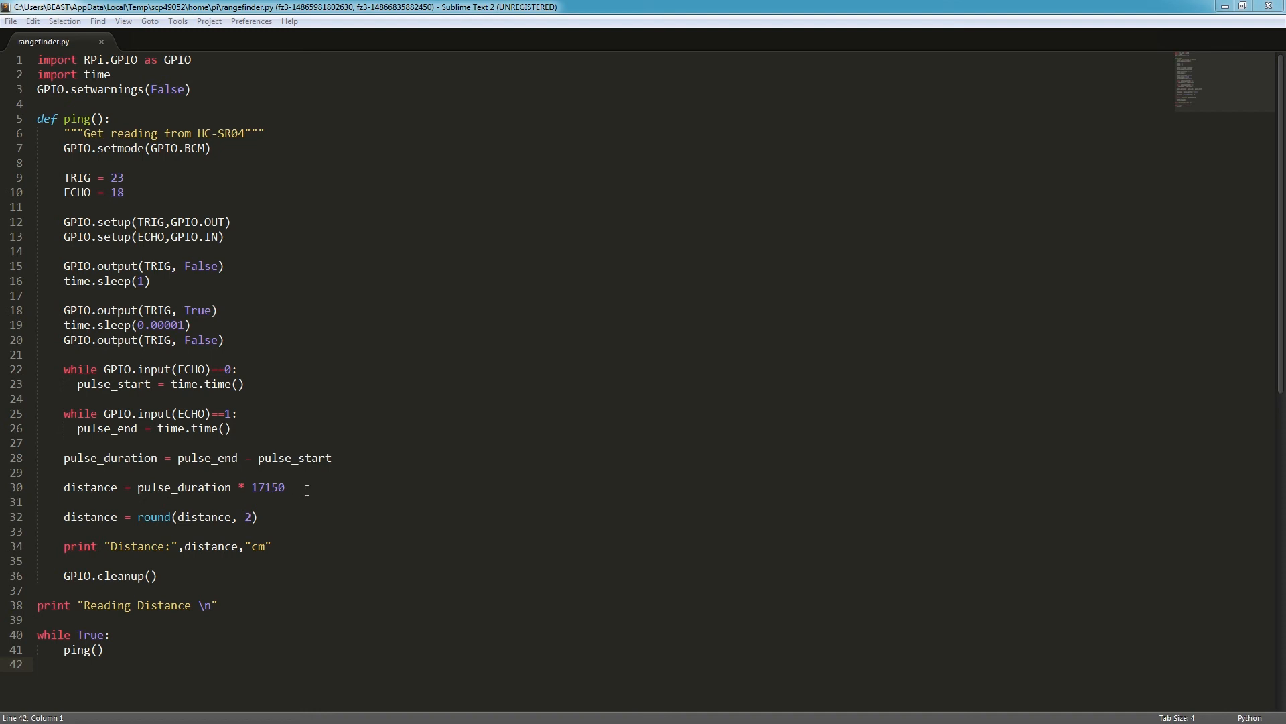
pyautogui.moveTo(393, 443)
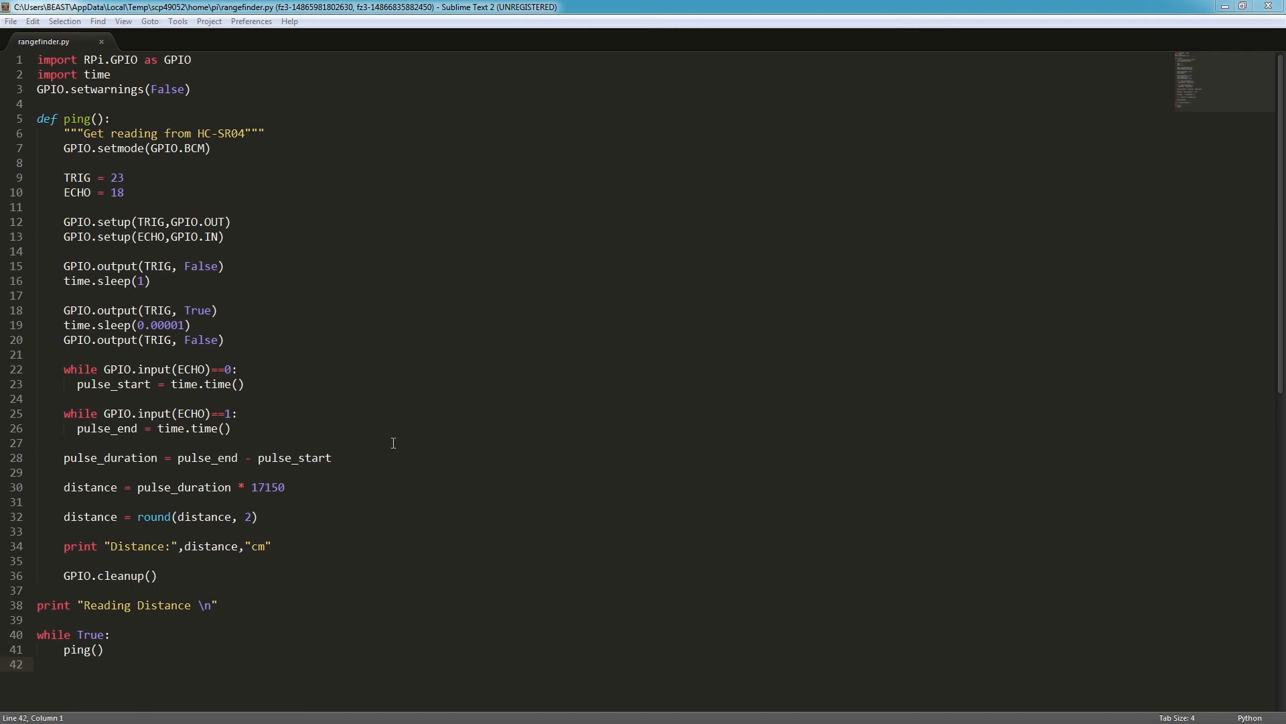
pyautogui.moveTo(323, 443)
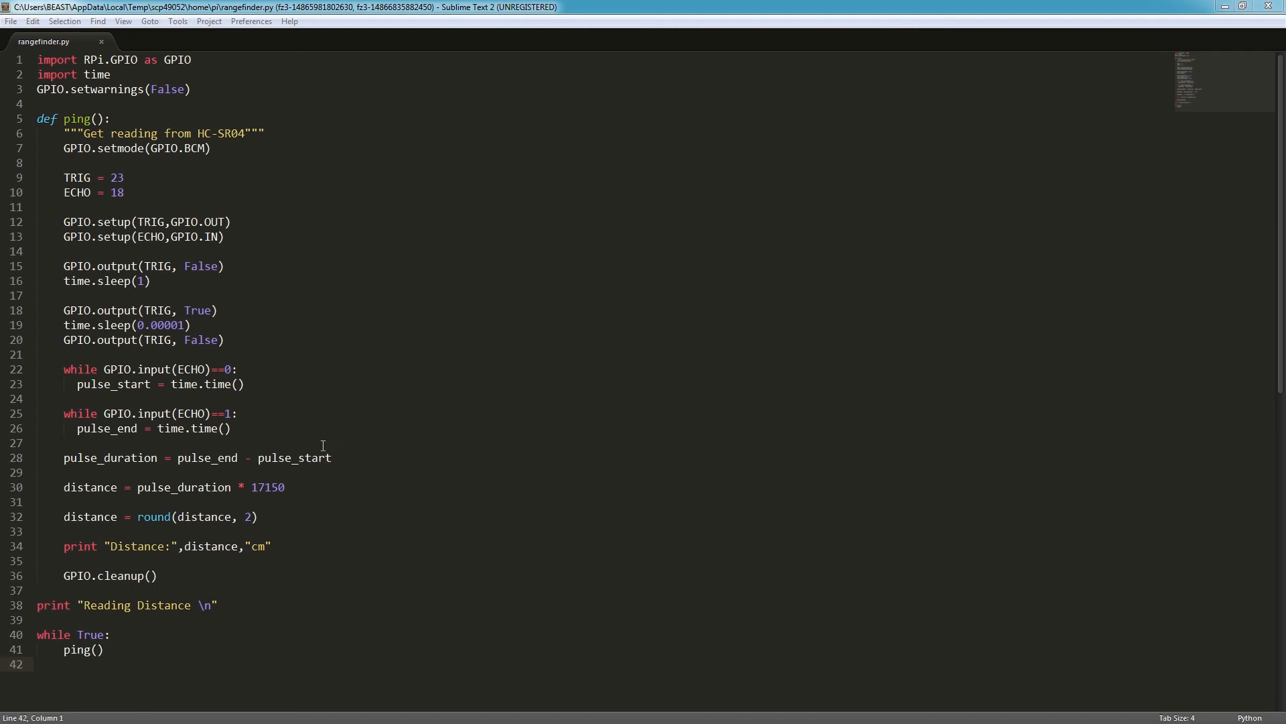
pyautogui.moveTo(252, 549)
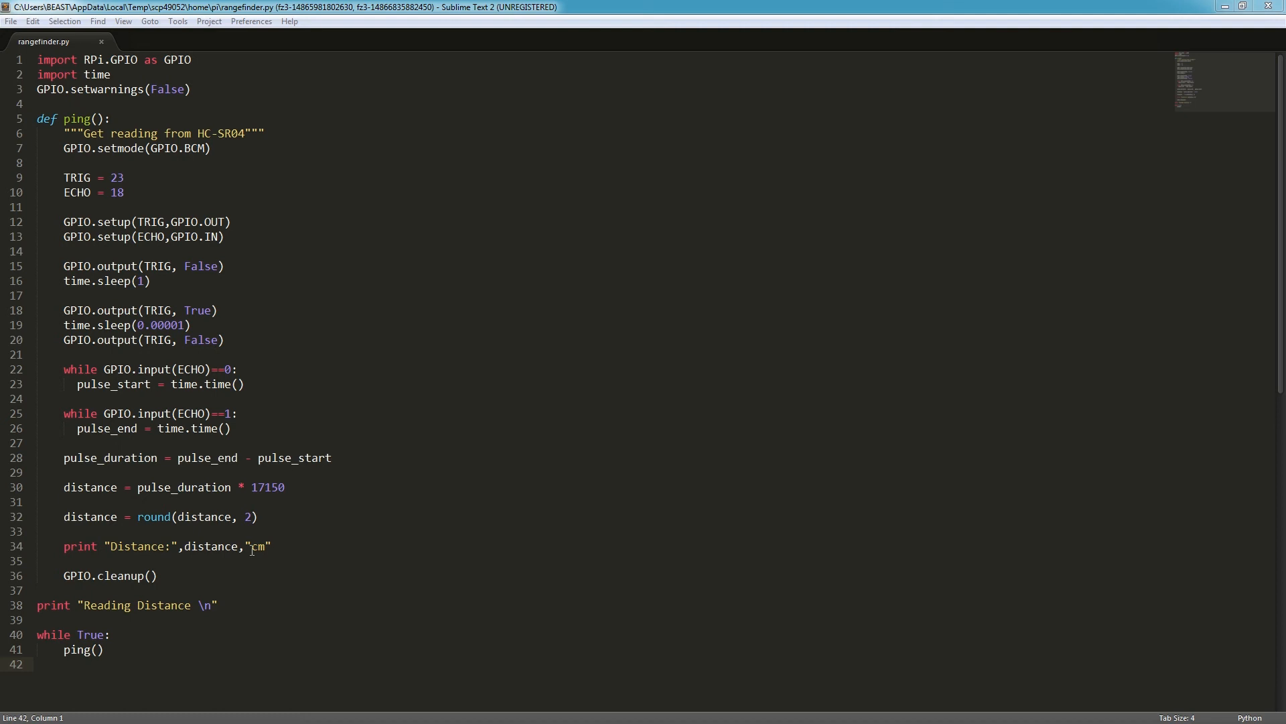
pyautogui.moveTo(167, 575)
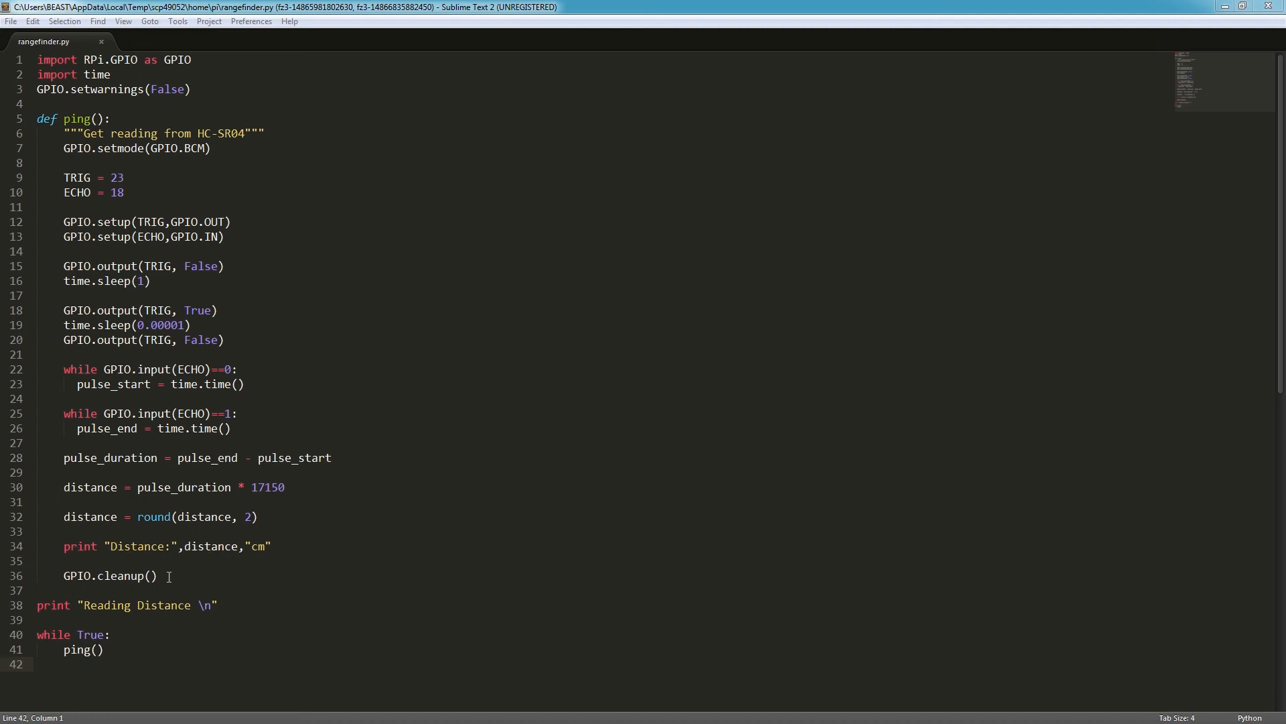
pyautogui.moveTo(324, 520)
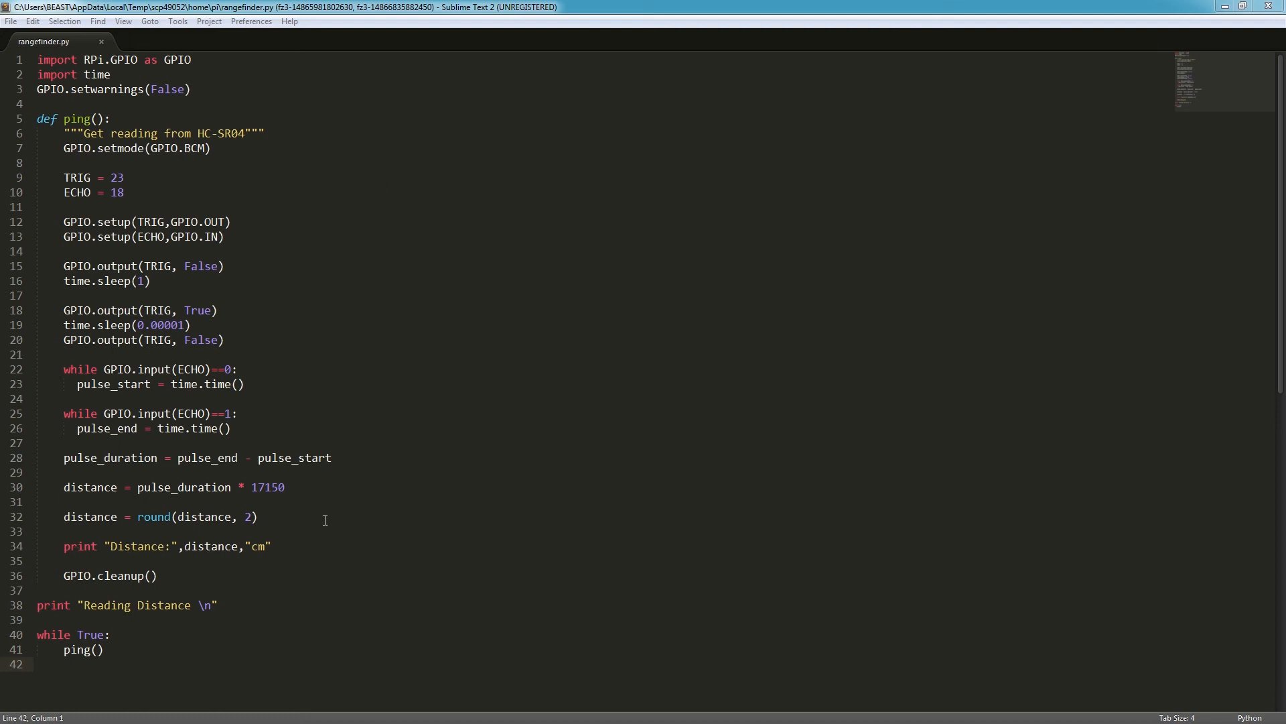
pyautogui.moveTo(170, 638)
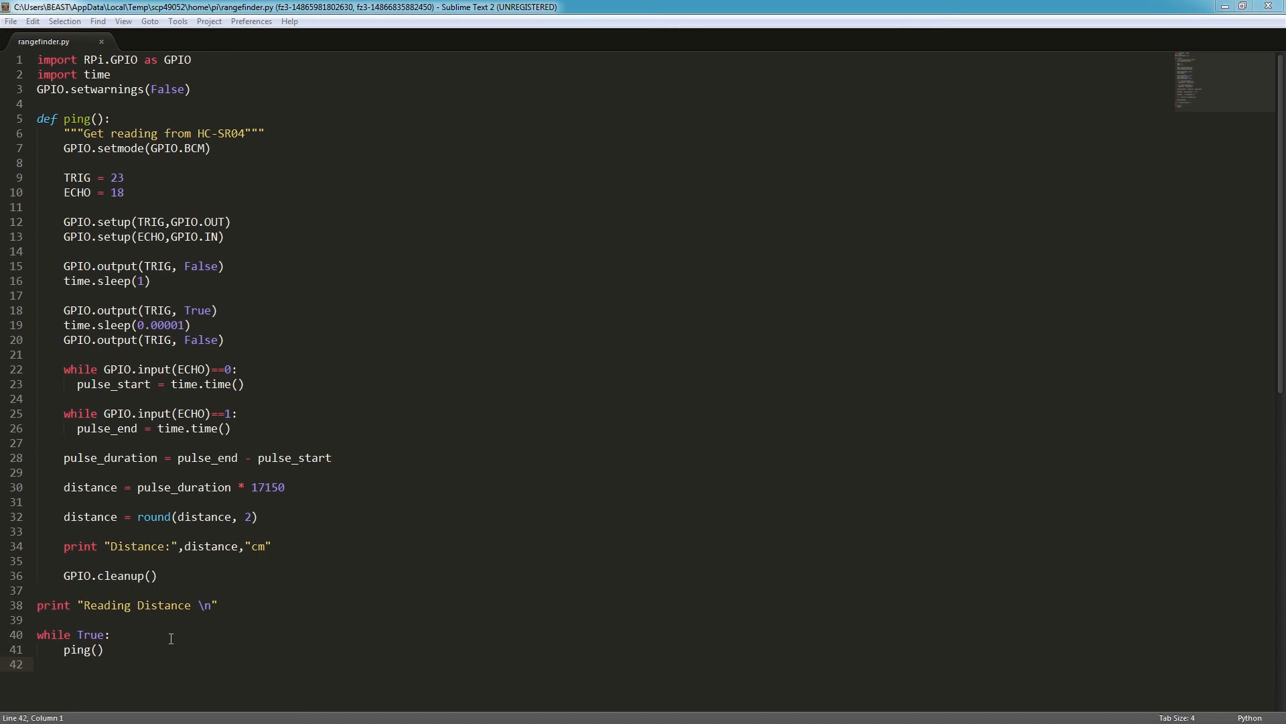
pyautogui.moveTo(120, 638)
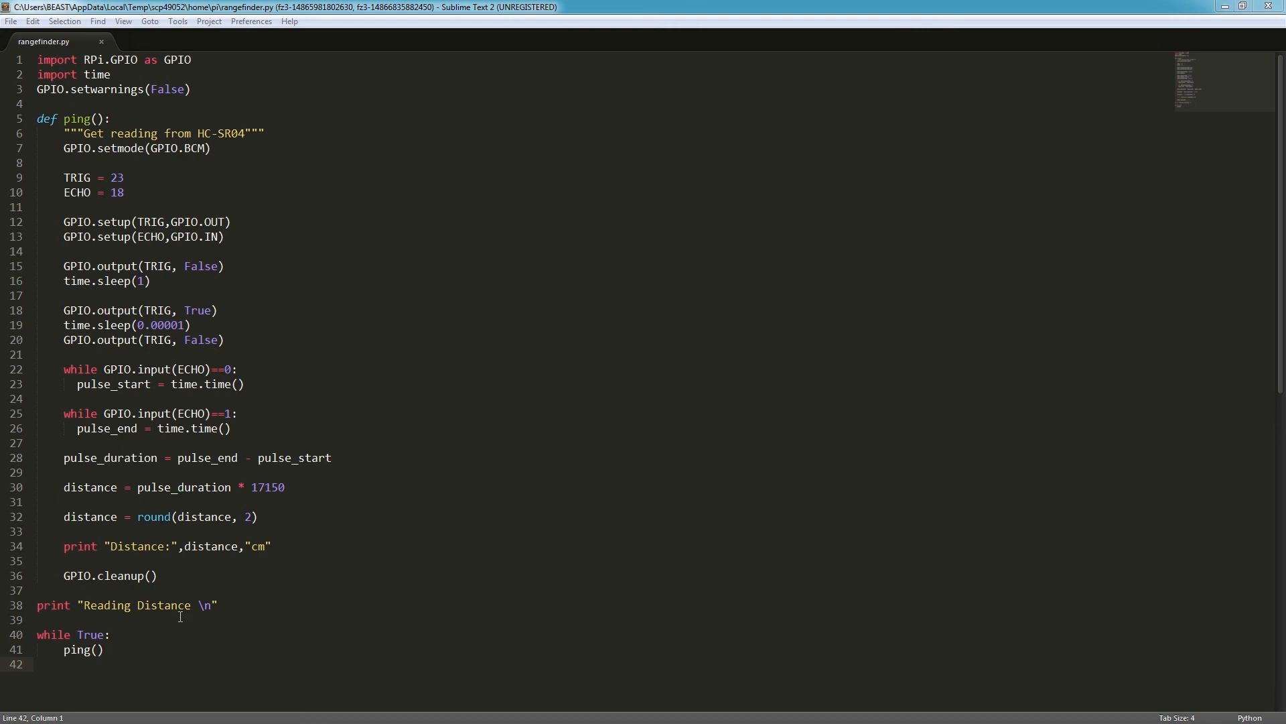
pyautogui.moveTo(308, 364)
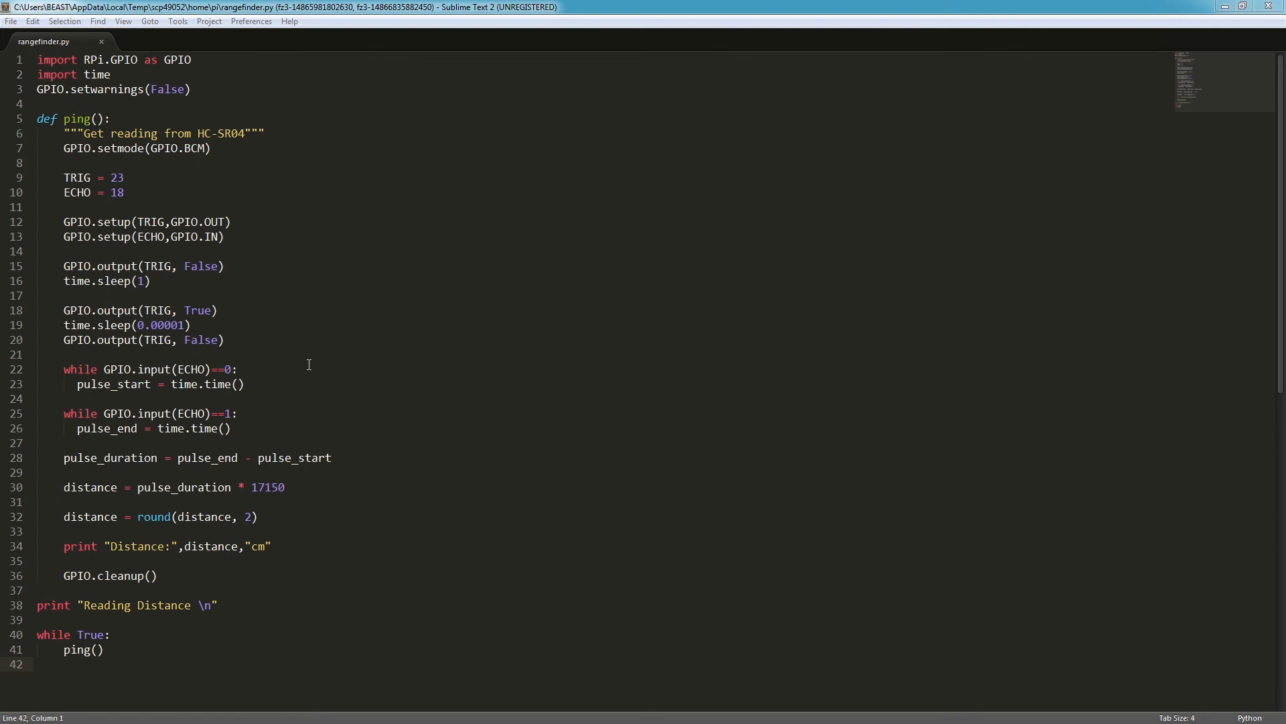
pyautogui.moveTo(517, 552)
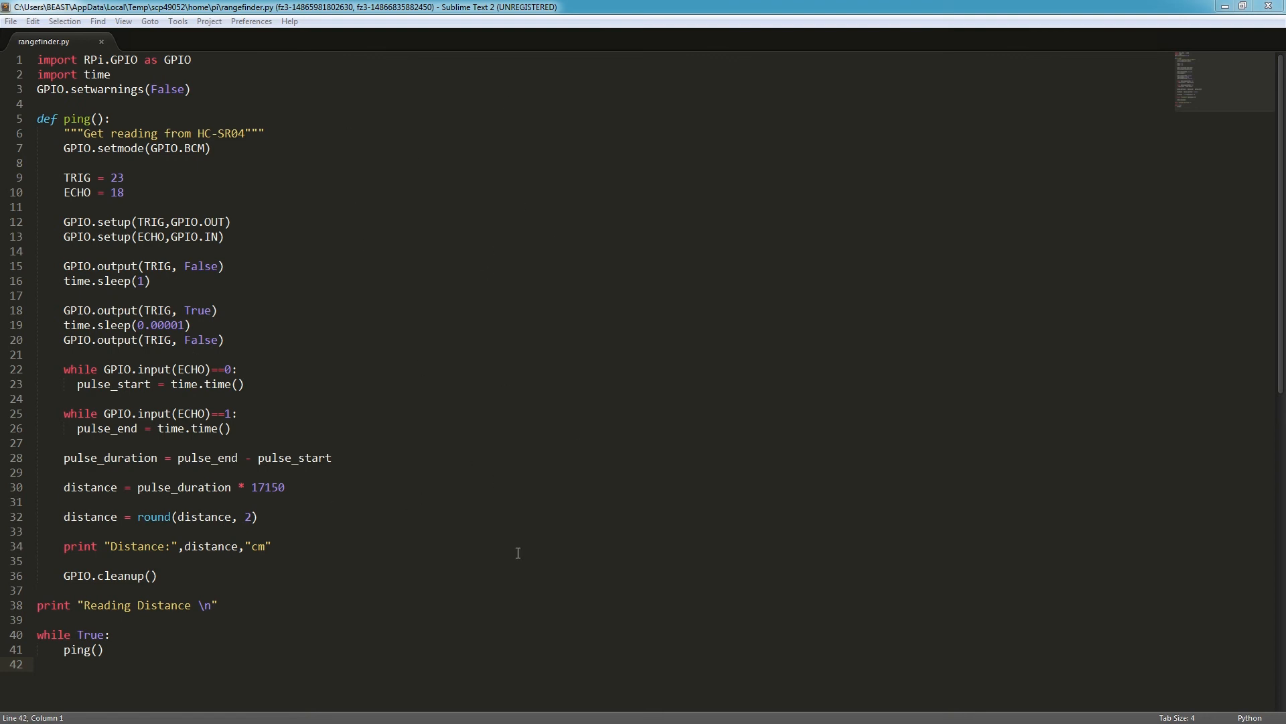
pyautogui.moveTo(495, 607)
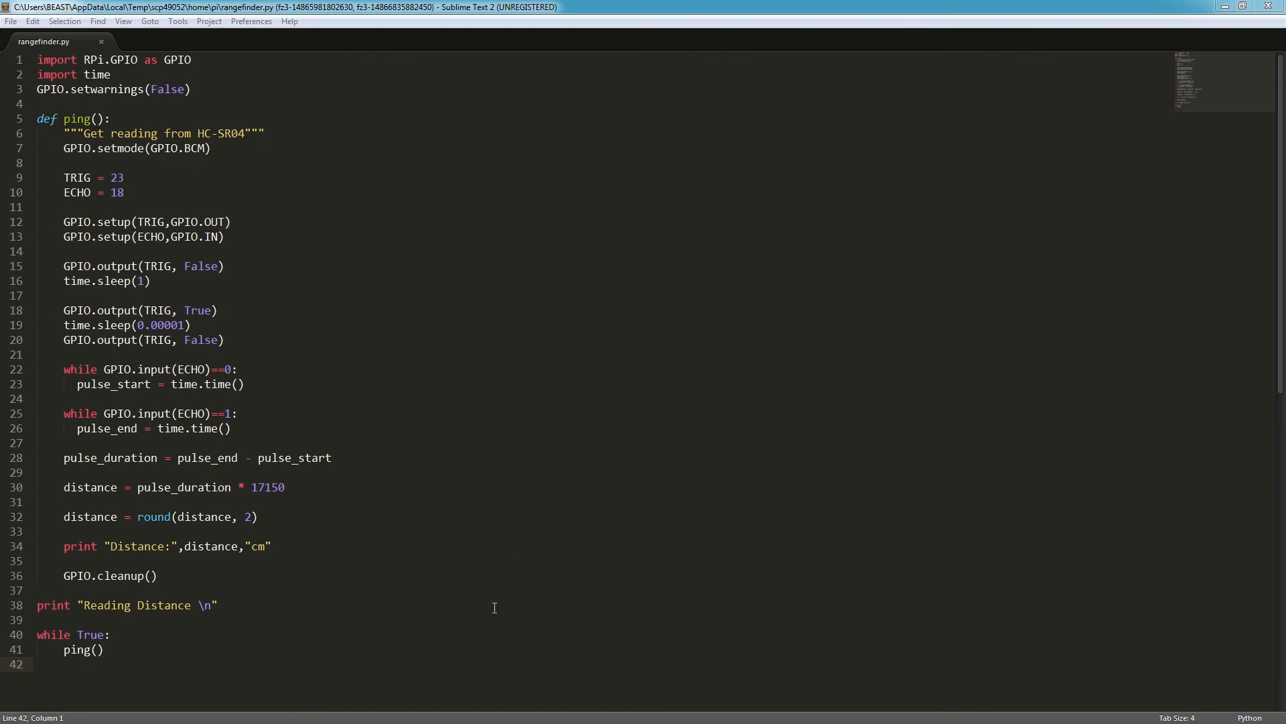